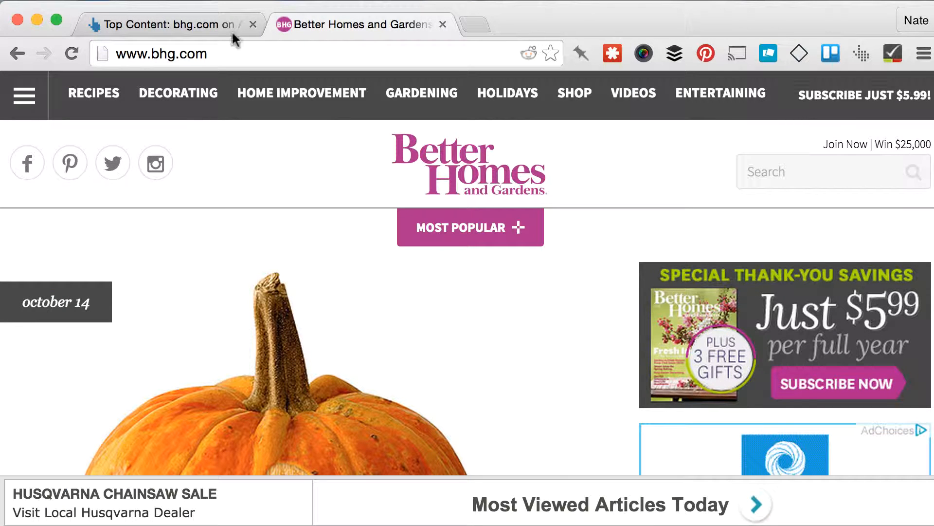
# Browse the bhg.com homepage pumpkin stories, like Sugar Skull Pumpkin Stencil, then return to Top Content
pyautogui.click(358, 24)
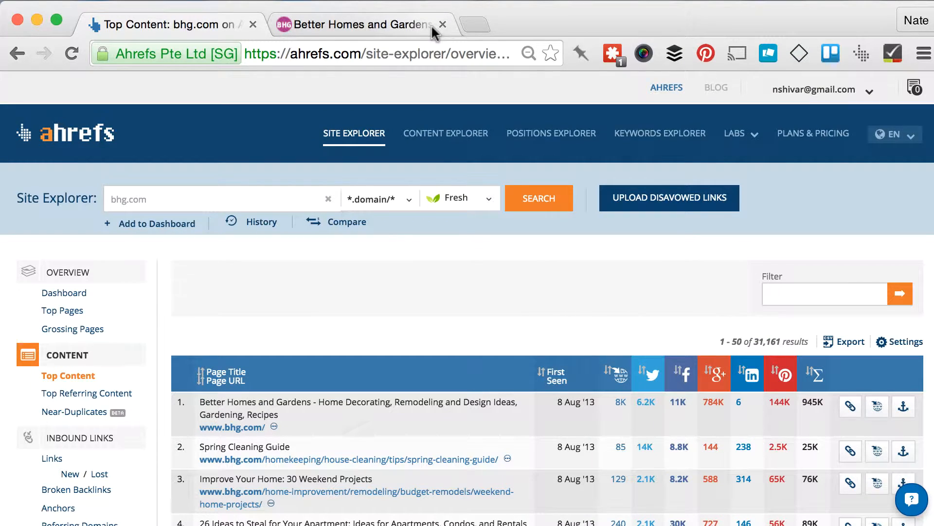
pyautogui.moveTo(441, 24)
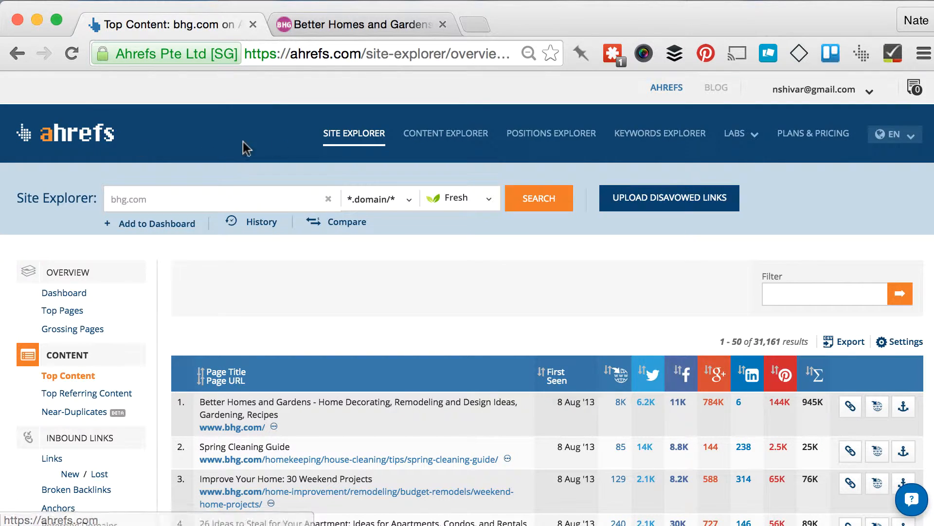
pyautogui.moveTo(179, 264)
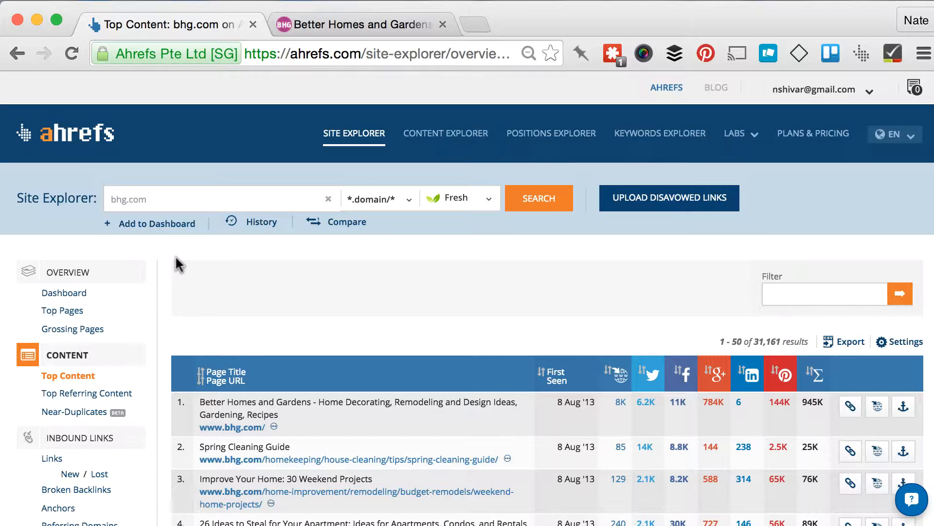
pyautogui.moveTo(173, 280)
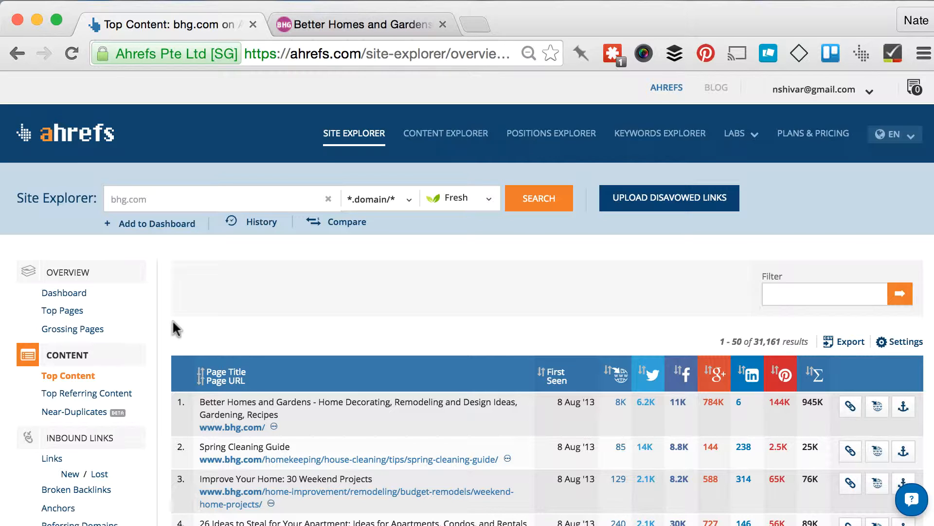
pyautogui.click(358, 24)
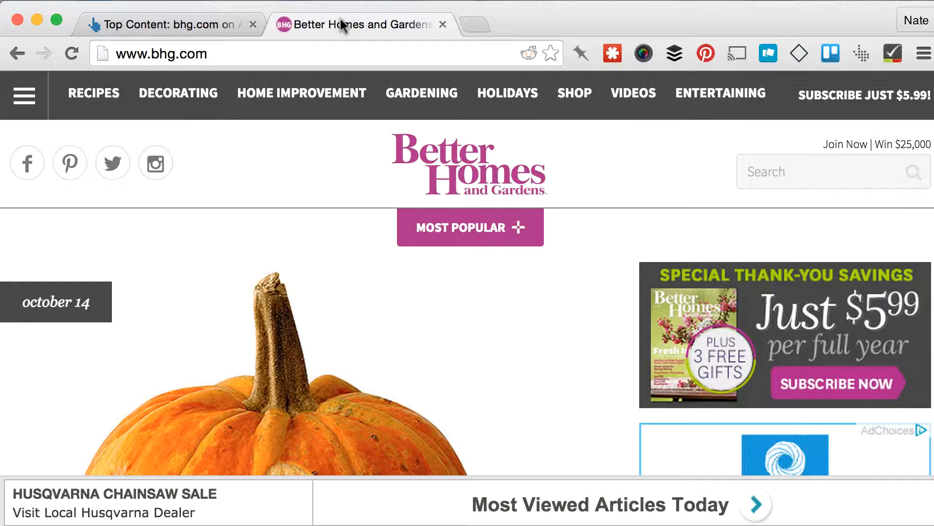
pyautogui.scroll(-3)
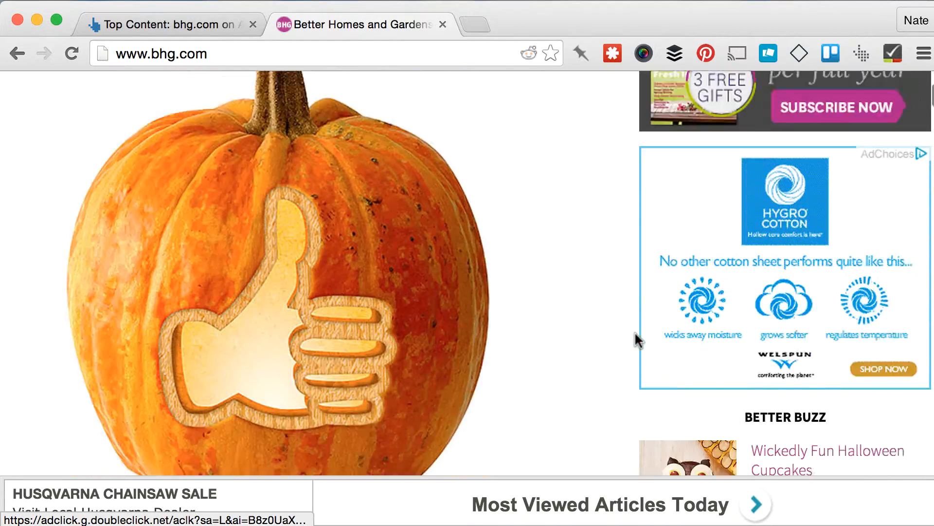
pyautogui.scroll(-3)
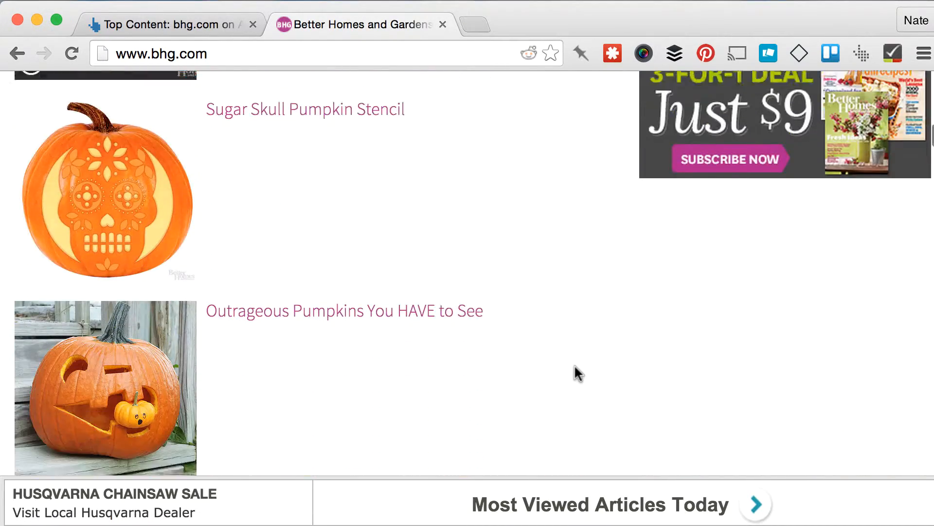
pyautogui.scroll(-3)
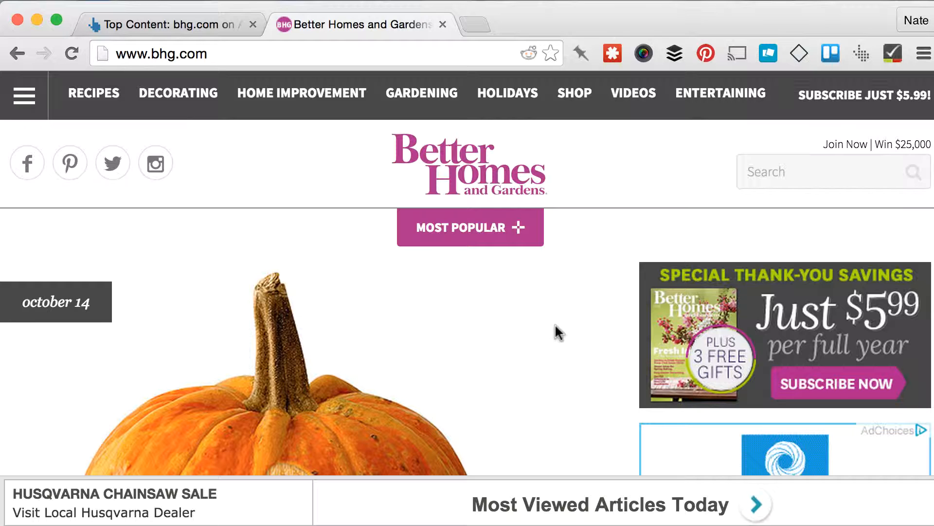
pyautogui.moveTo(600, 326)
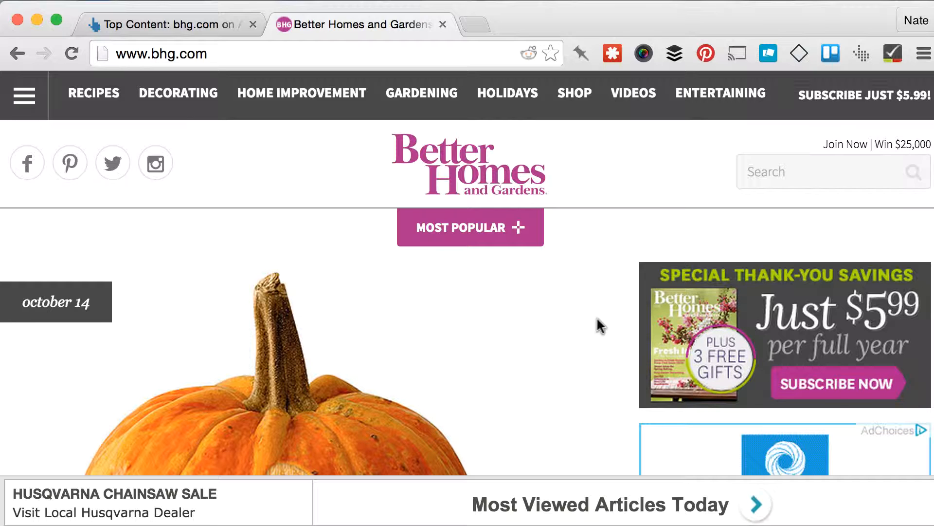
pyautogui.moveTo(581, 332)
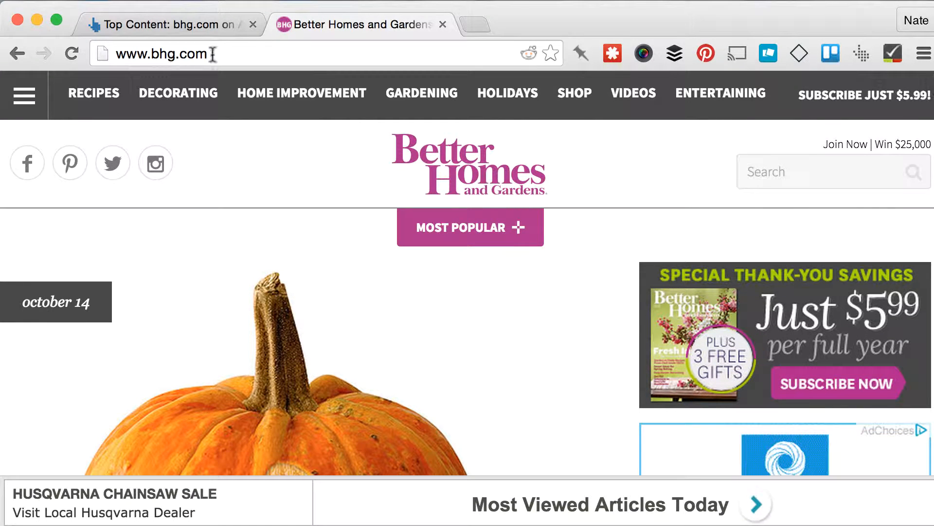
pyautogui.moveTo(216, 58)
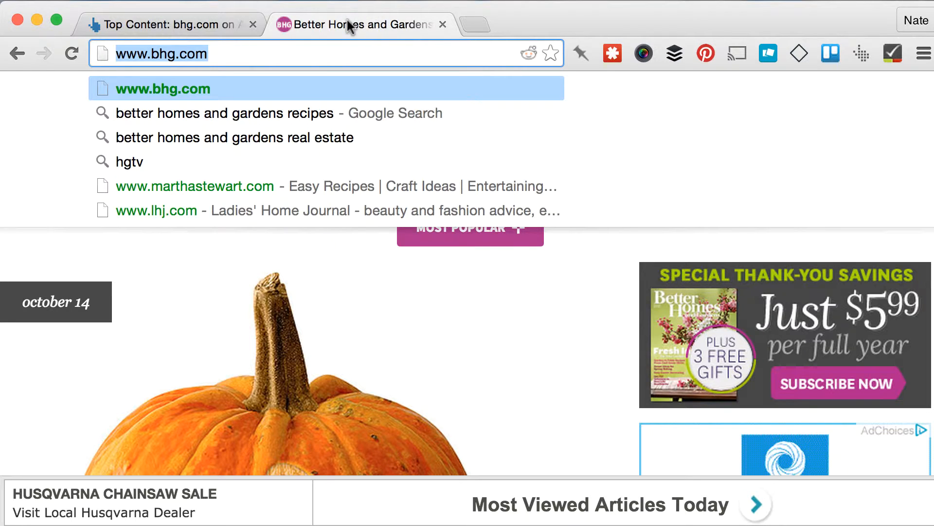
pyautogui.moveTo(534, 26)
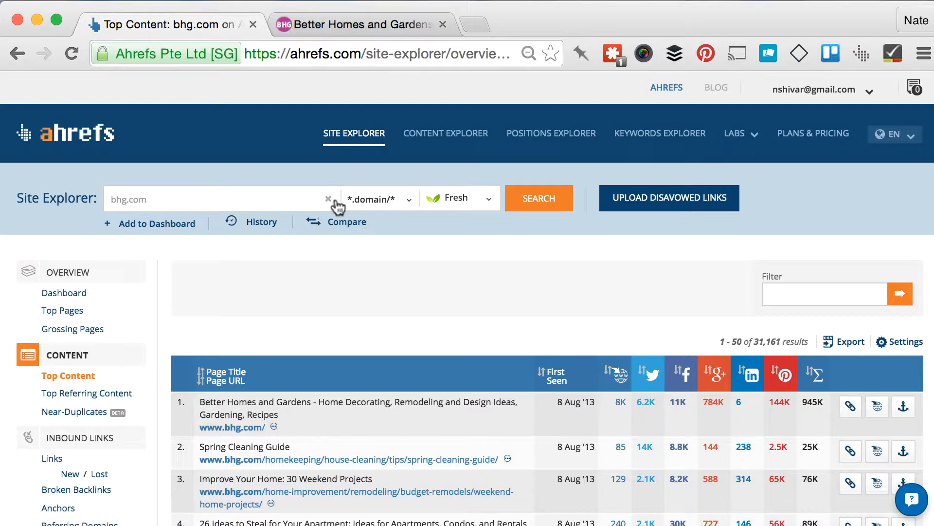
# Sort the bhg.com Top Content table by Referring Domains, highest first
pyautogui.scroll(-3)
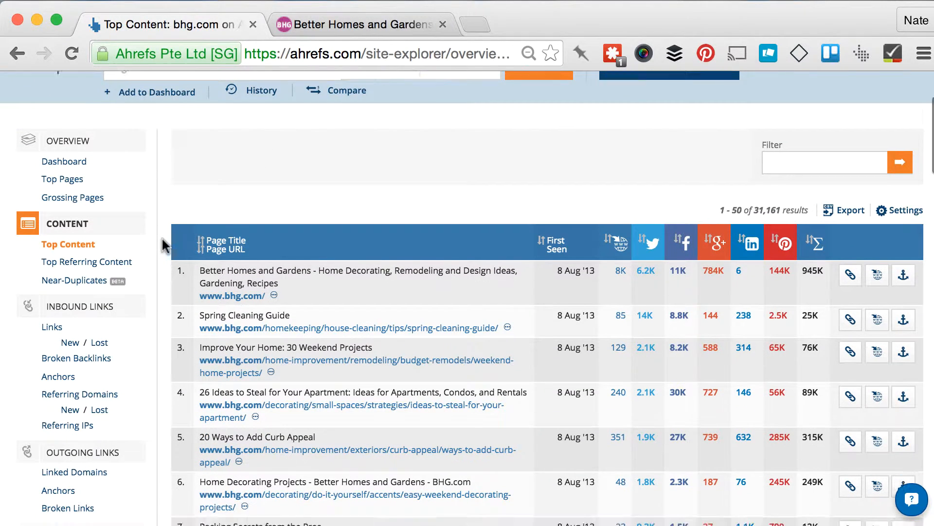
pyautogui.scroll(-3)
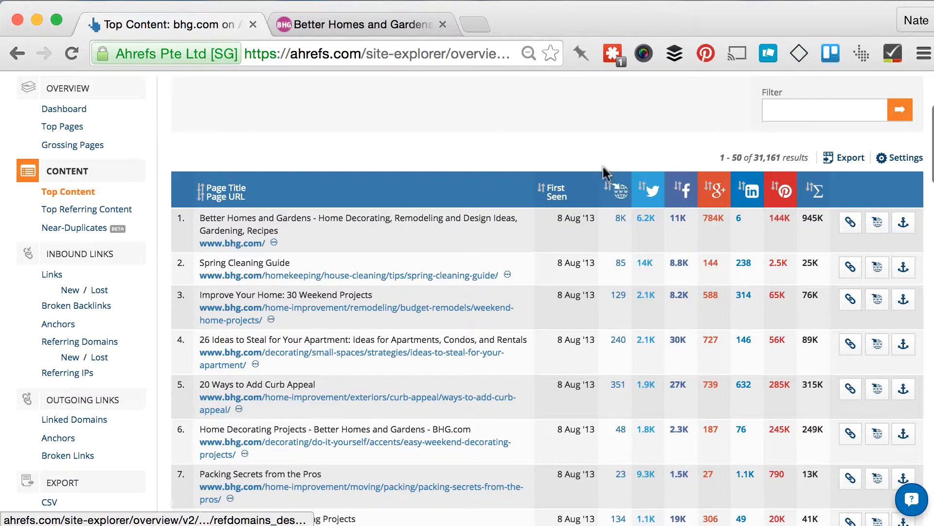
pyautogui.click(71, 53)
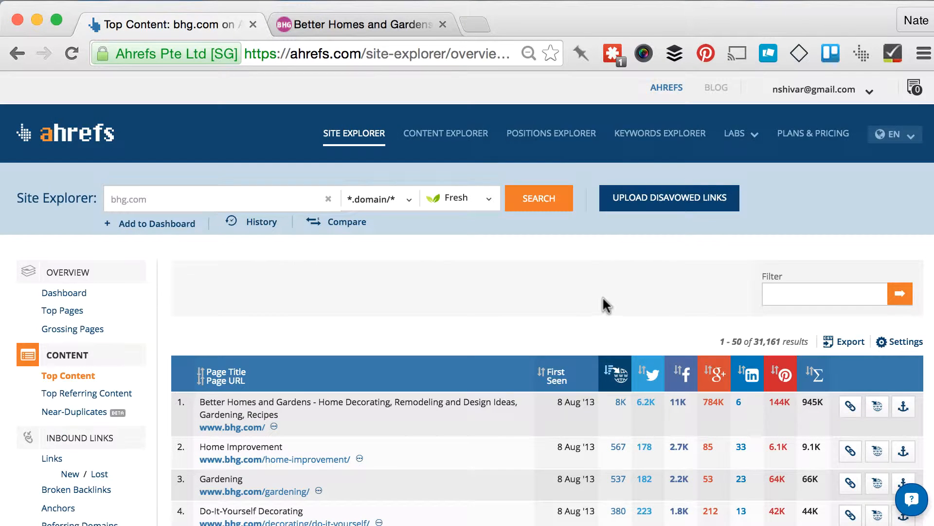
# Open the 351 referring domains report for '20 Ways to Add Curb Appeal' in a new tab
pyautogui.scroll(-3)
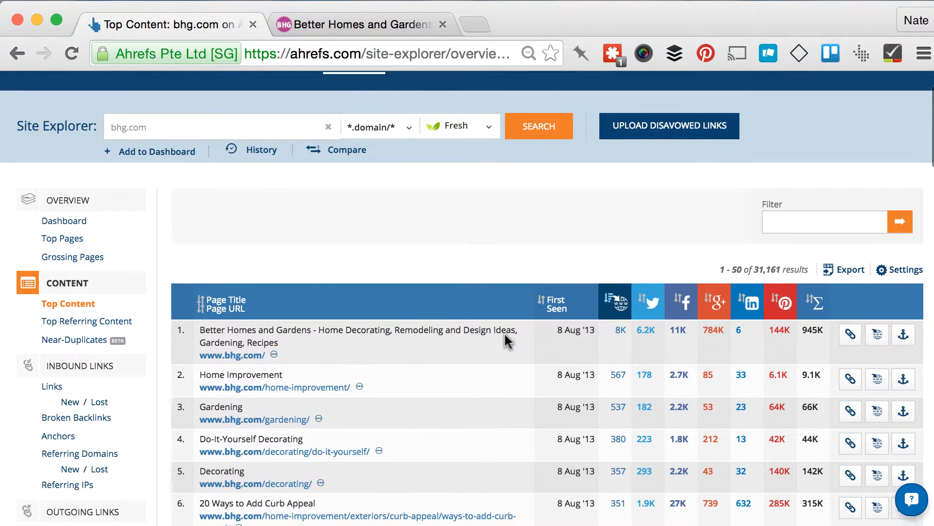
pyautogui.scroll(-3)
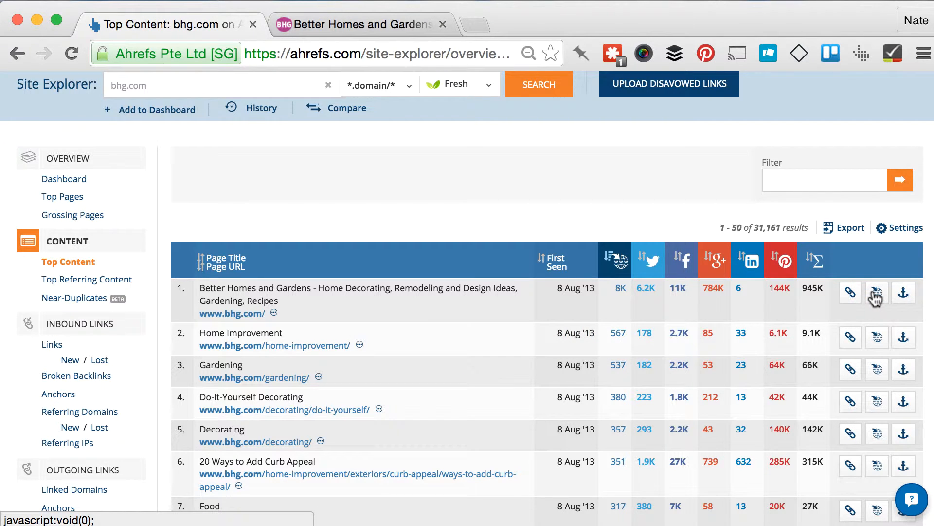
pyautogui.scroll(-3)
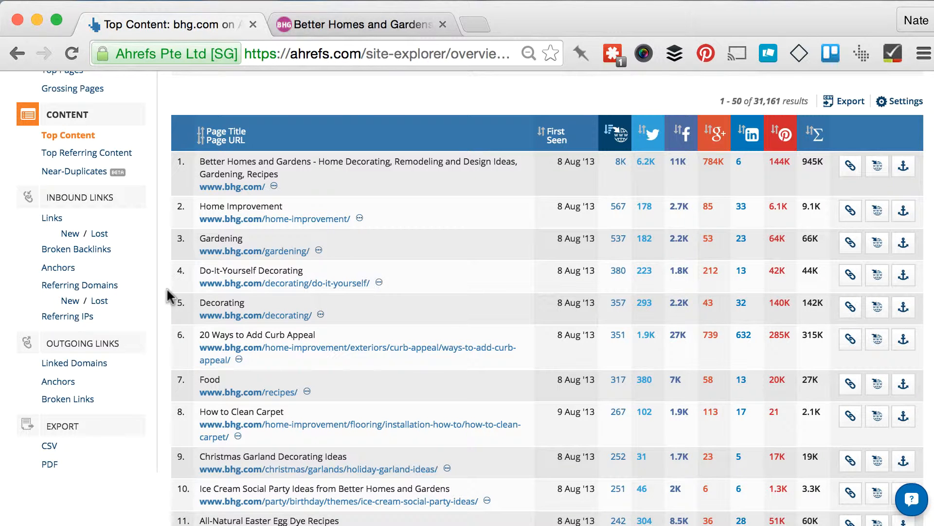
pyautogui.scroll(-3)
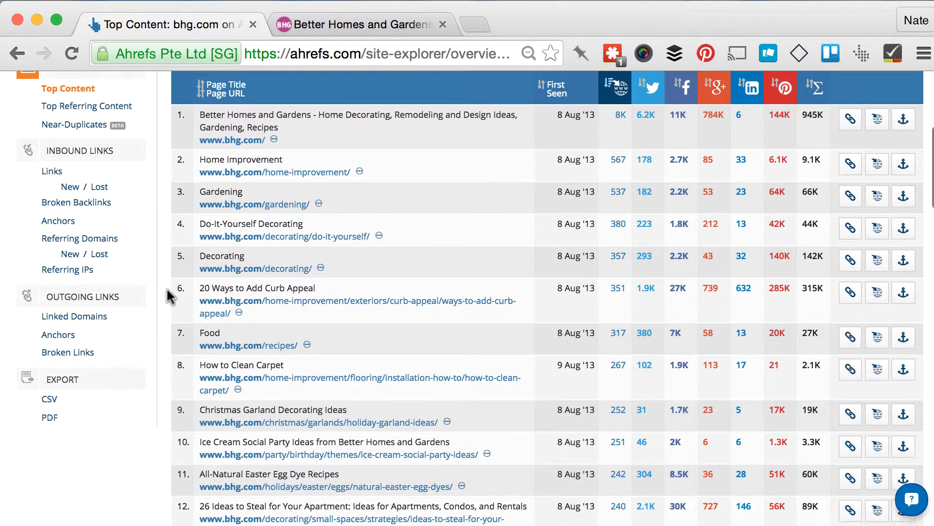
pyautogui.scroll(-3)
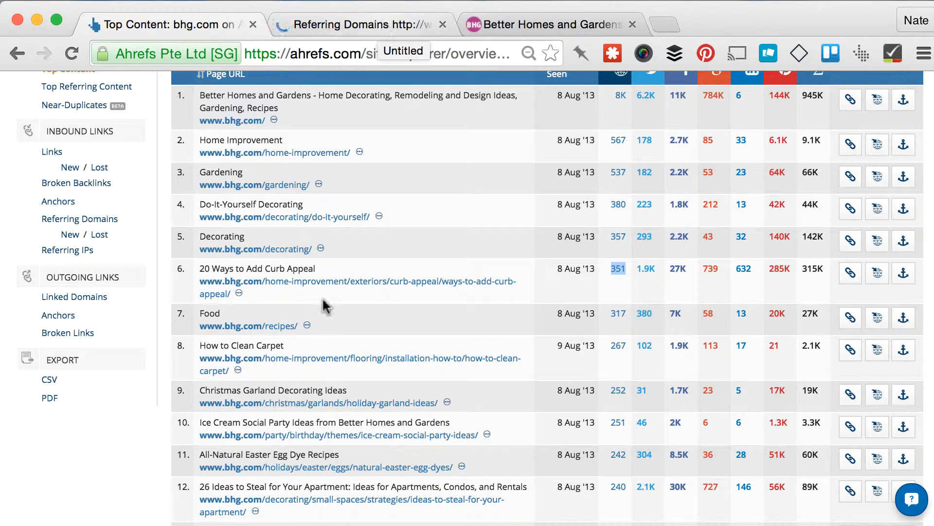
pyautogui.scroll(-3)
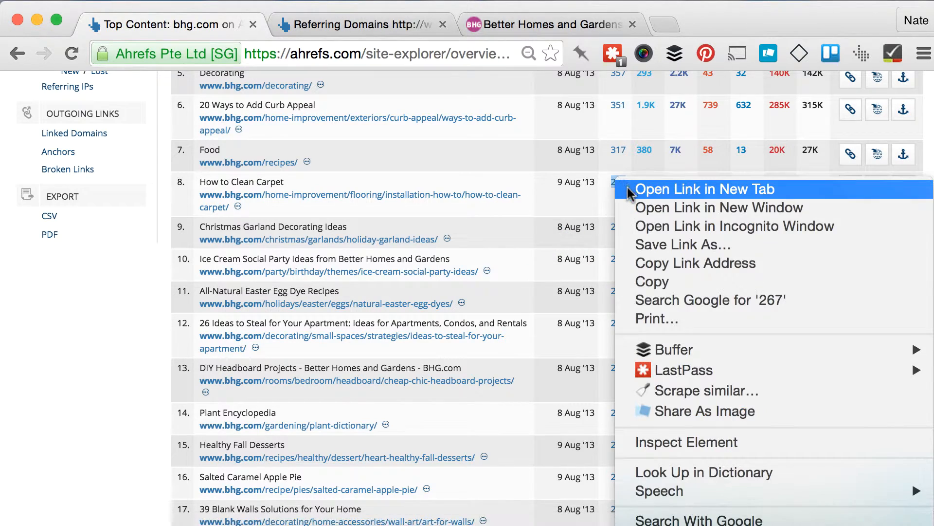
pyautogui.click(706, 188)
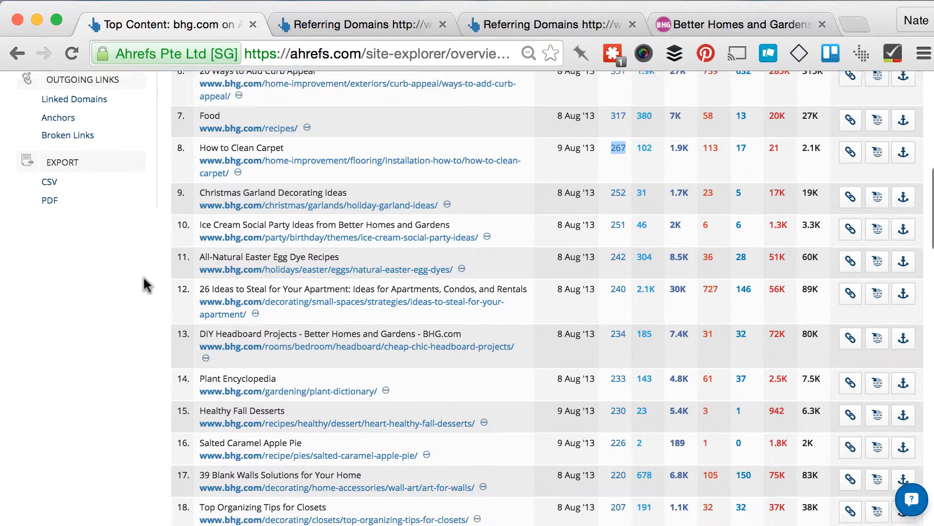
pyautogui.scroll(-3)
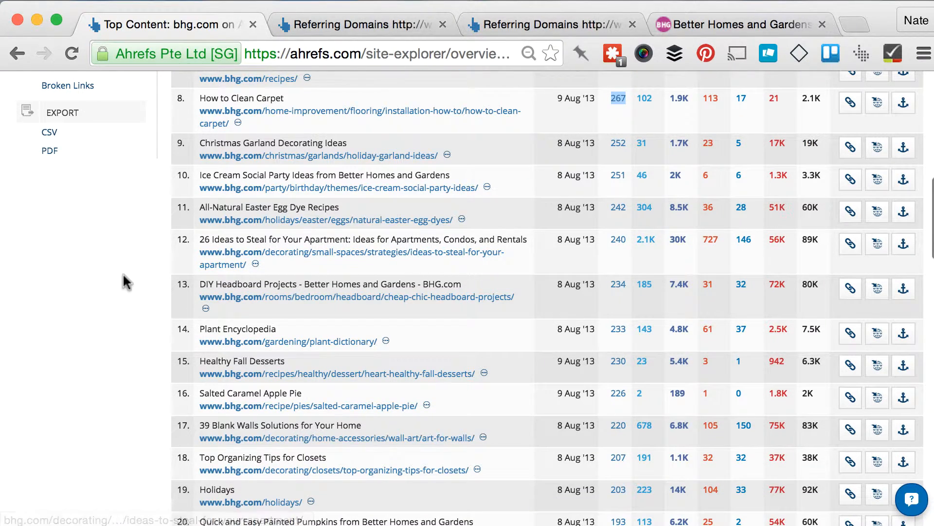
pyautogui.moveTo(479, 258)
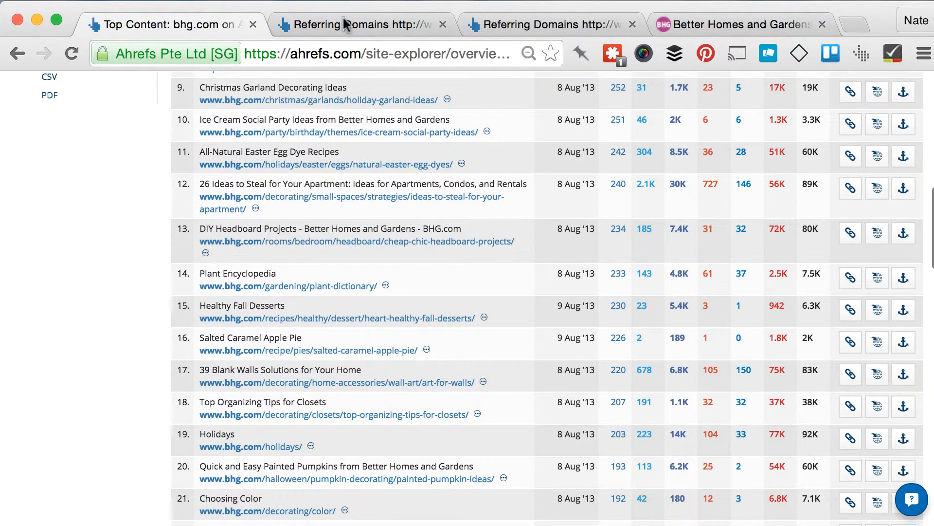
# Review the Curb Appeal referring domains list: 42,098 results, led by recipe.com and familycircle.com
pyautogui.click(358, 24)
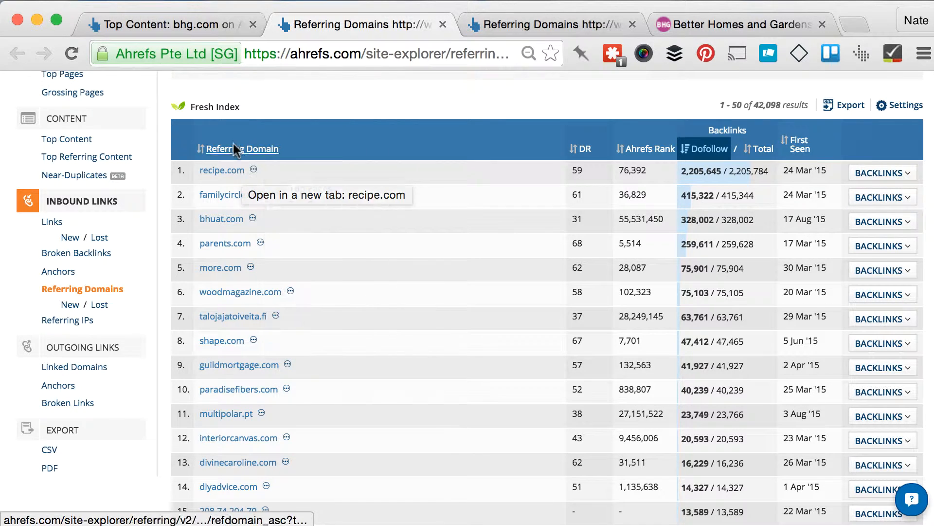
pyautogui.scroll(-3)
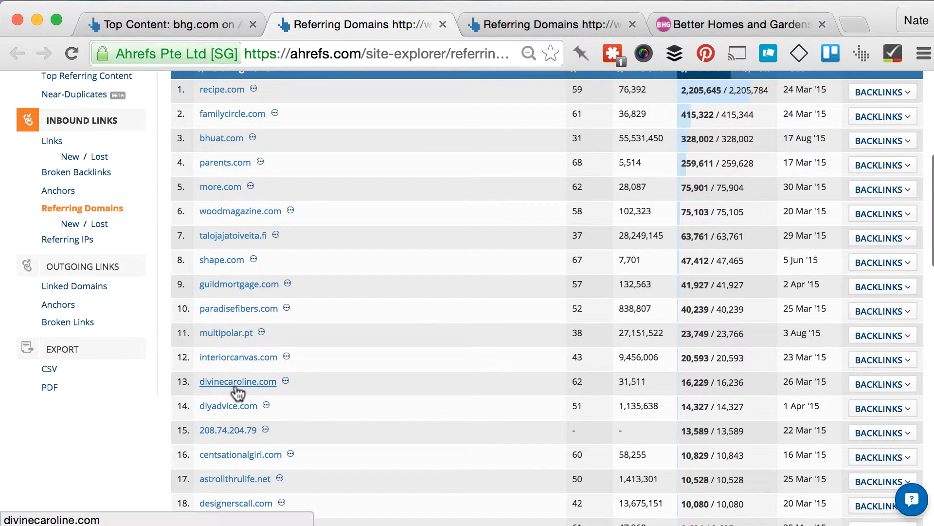
pyautogui.scroll(-3)
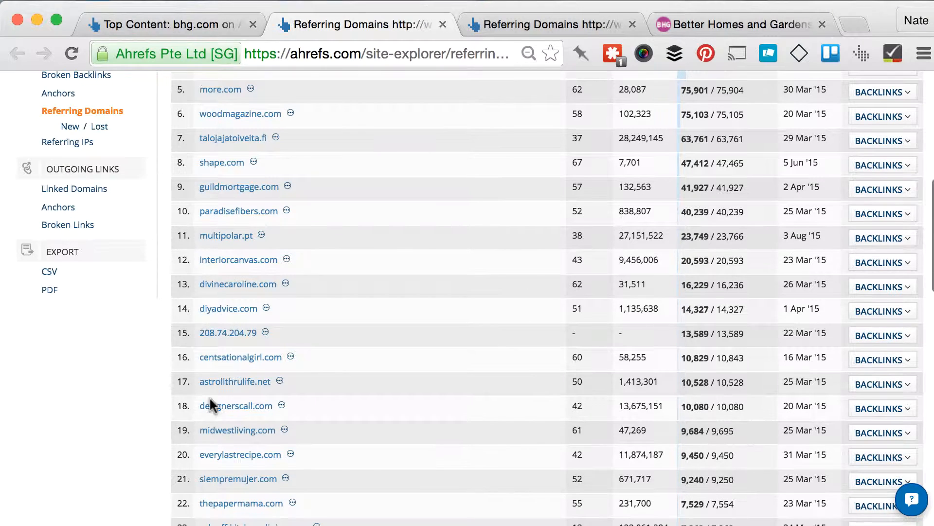
pyautogui.scroll(-3)
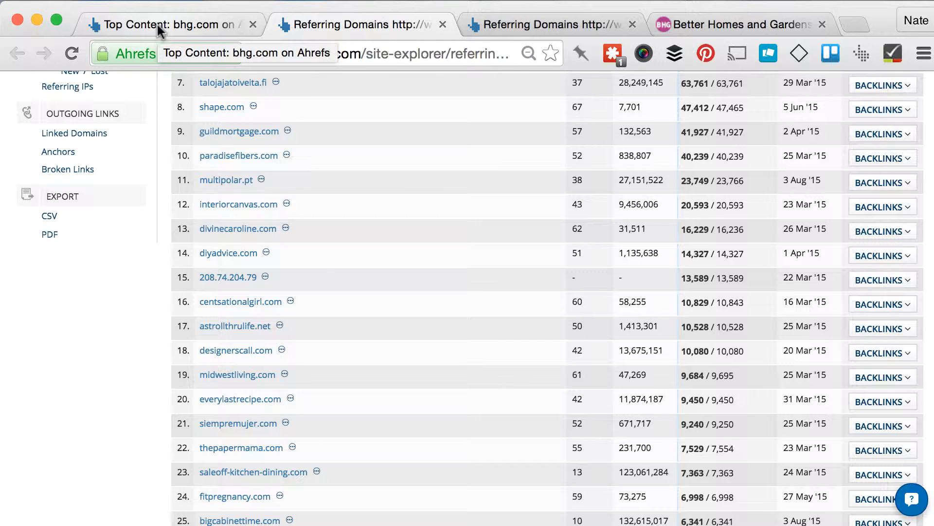
pyautogui.scroll(-3)
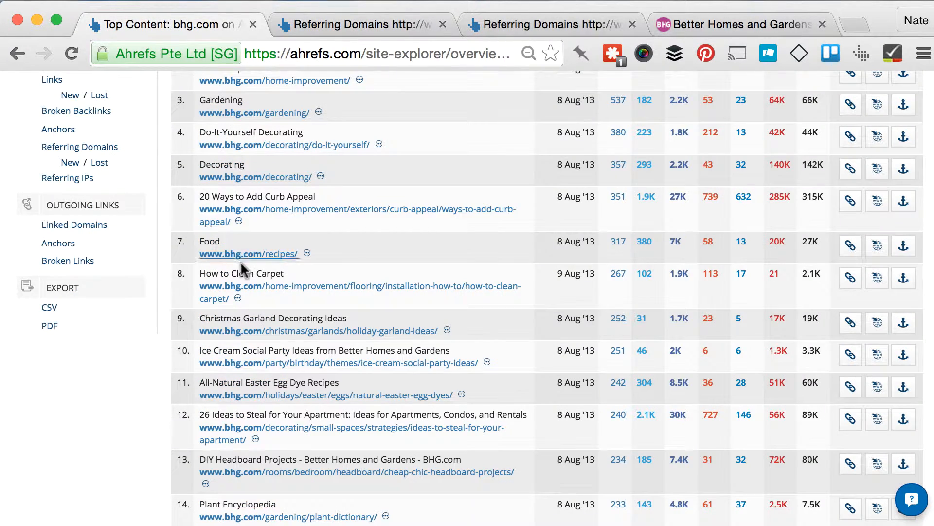
pyautogui.moveTo(470, 214)
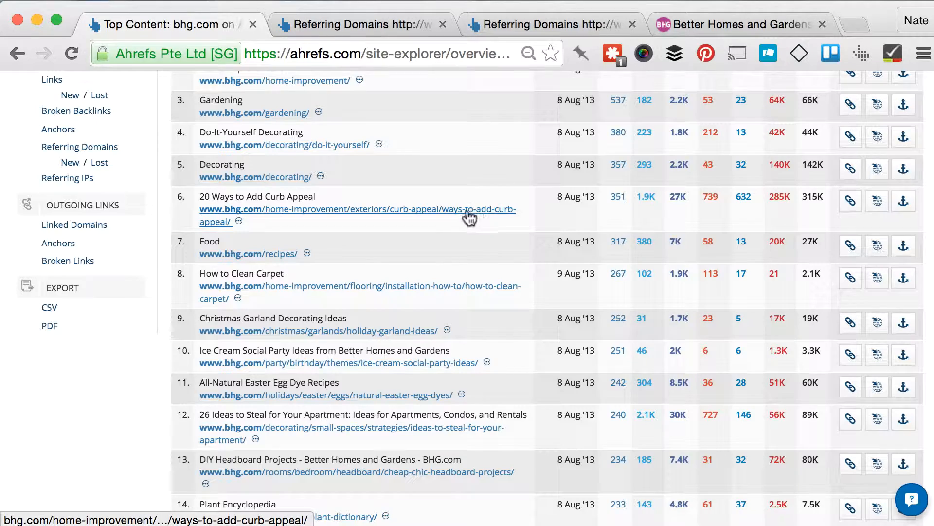
pyautogui.moveTo(310, 240)
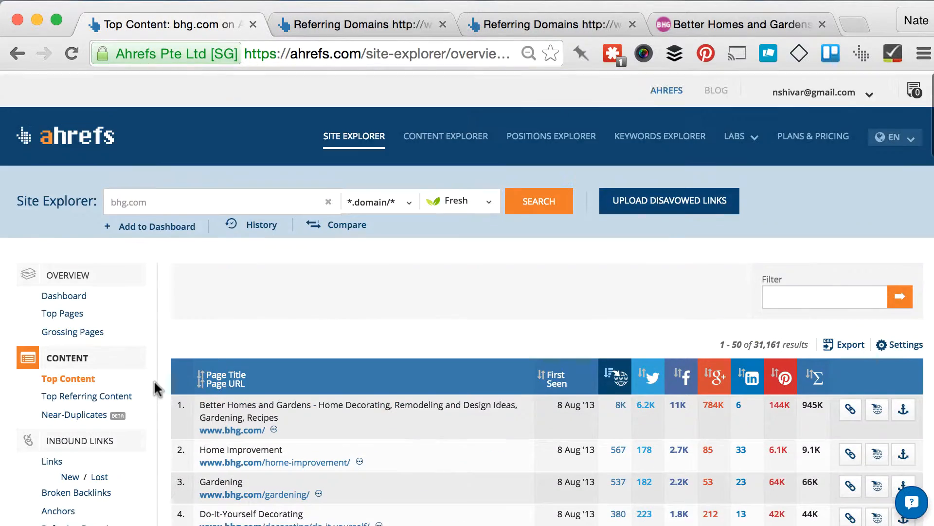
# Scroll the bhg.com Top Content report to page one's end (31,161 results, 624 pages) and back
pyautogui.scroll(-3)
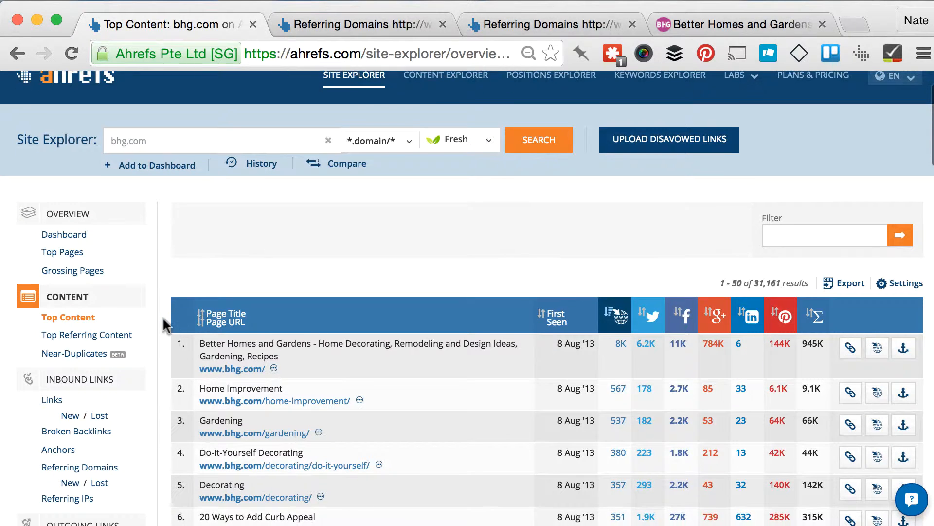
pyautogui.doubleClick(775, 283)
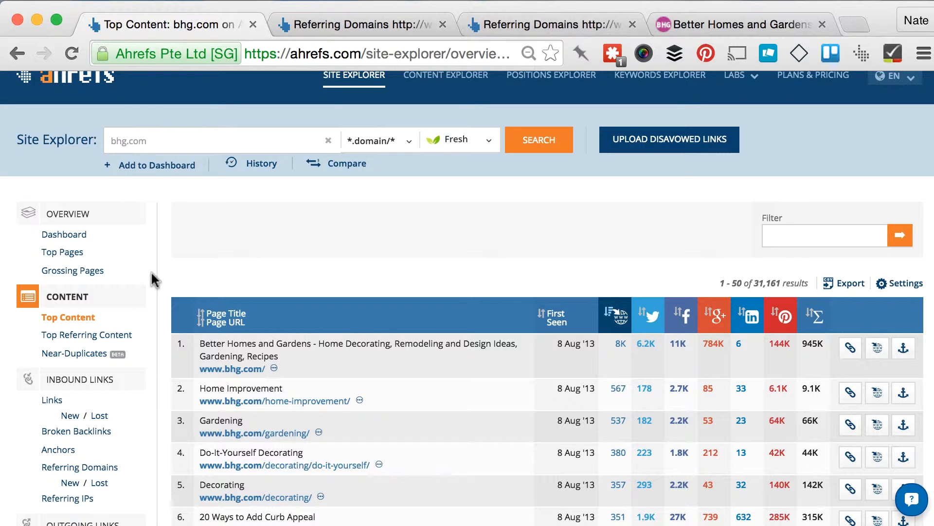
pyautogui.scroll(-3)
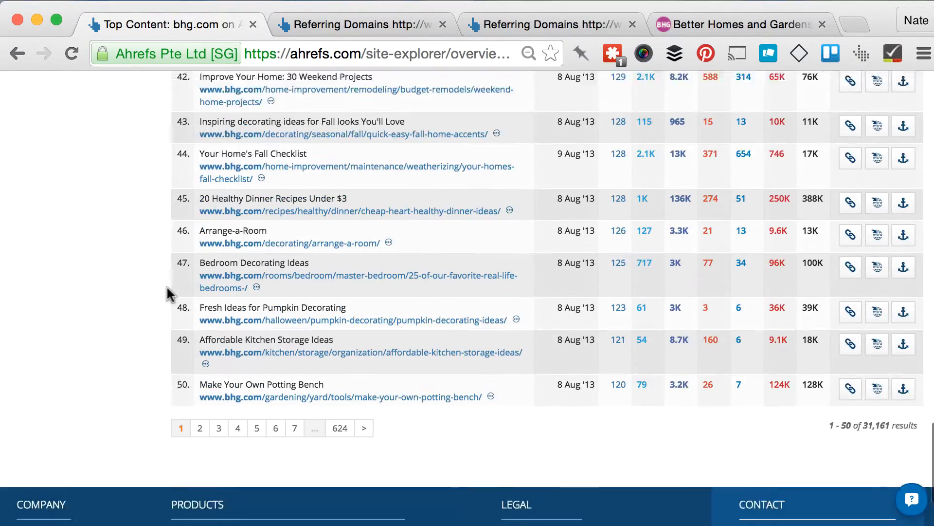
pyautogui.scroll(-3)
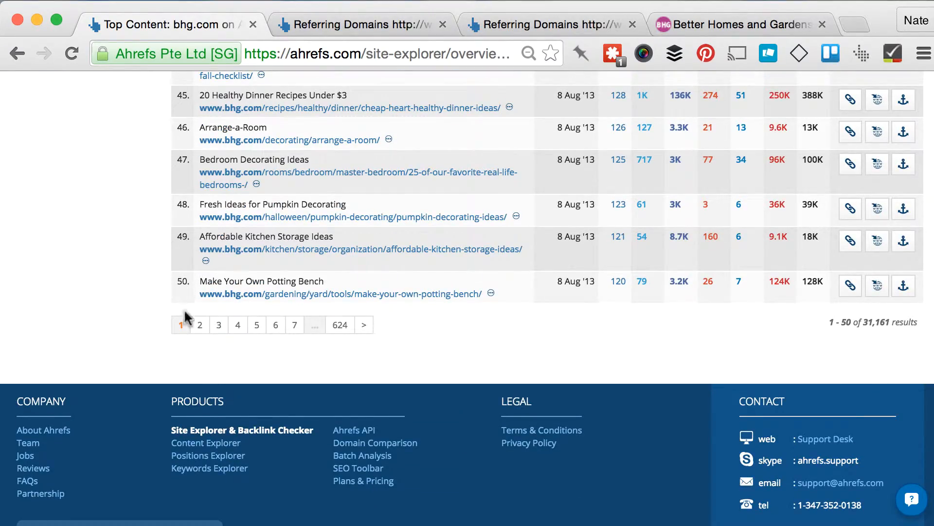
pyautogui.scroll(3)
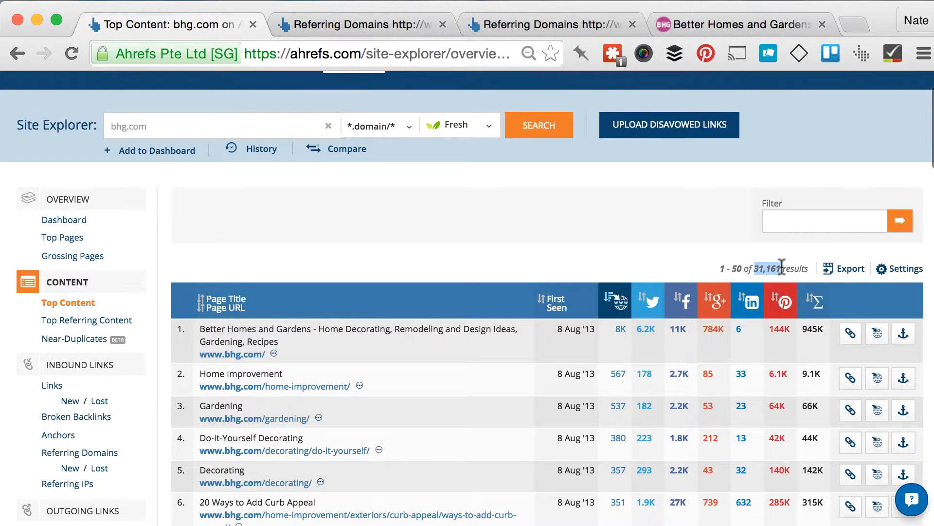
pyautogui.scroll(-3)
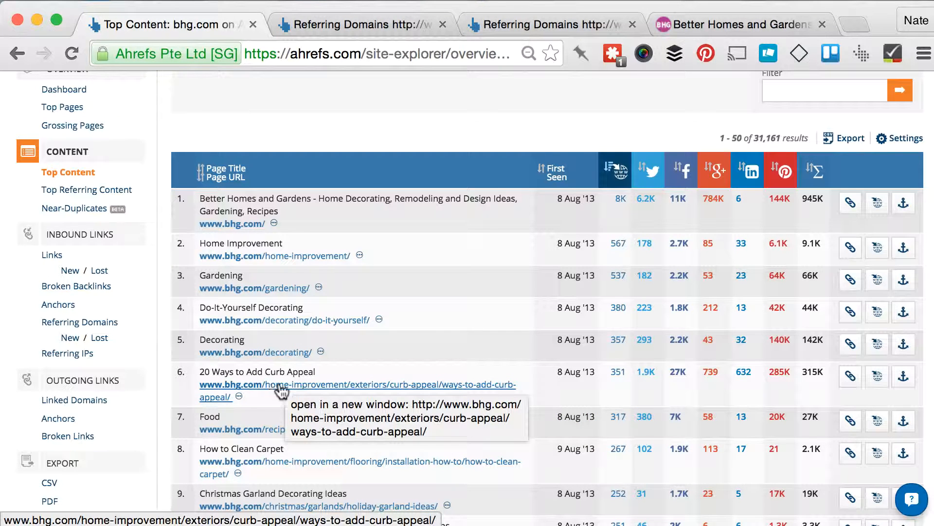
pyautogui.moveTo(162, 378)
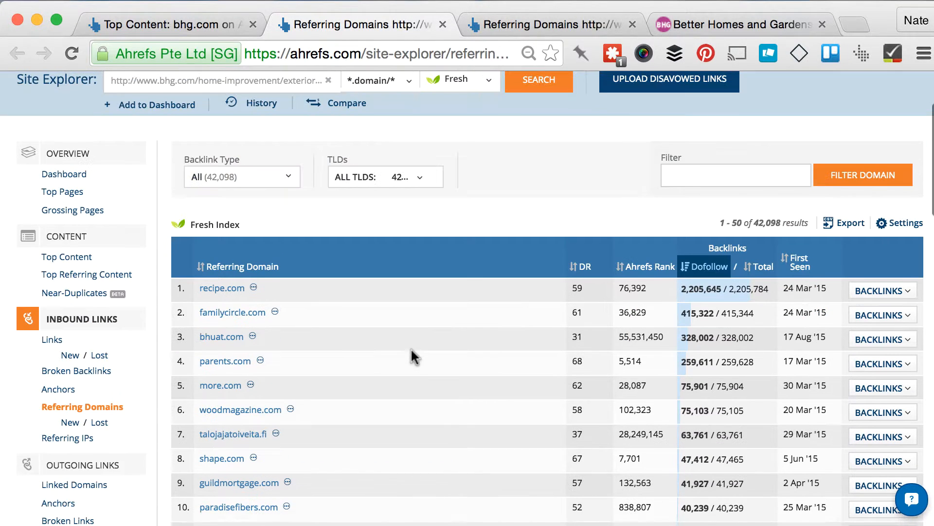
pyautogui.moveTo(553, 308)
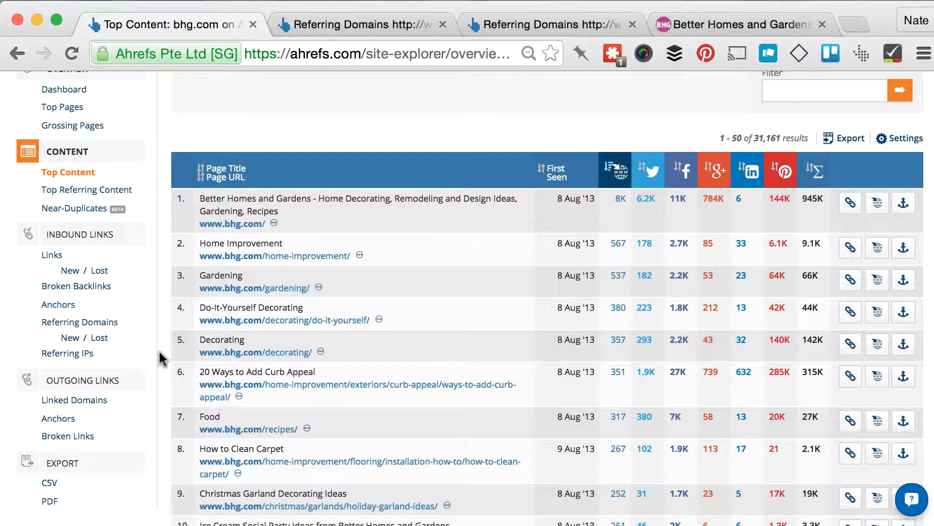
pyautogui.scroll(-3)
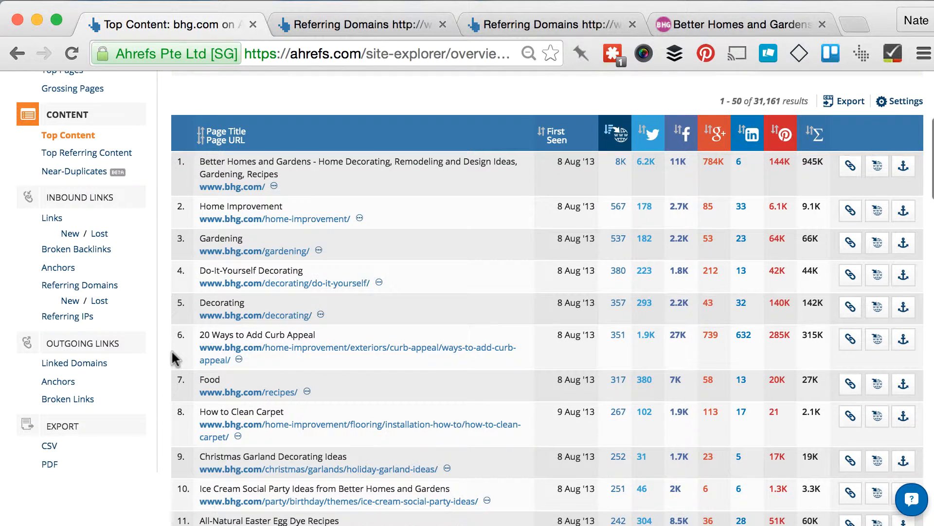
pyautogui.scroll(-3)
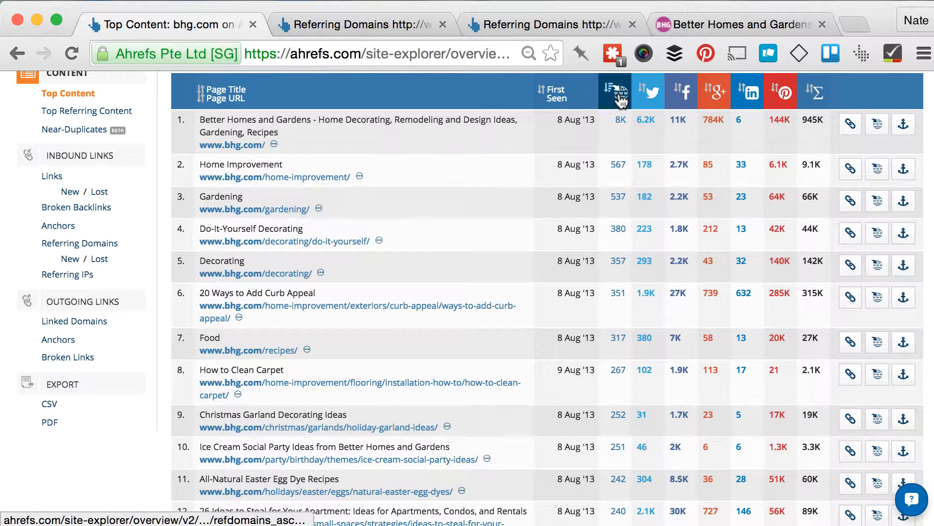
pyautogui.click(678, 91)
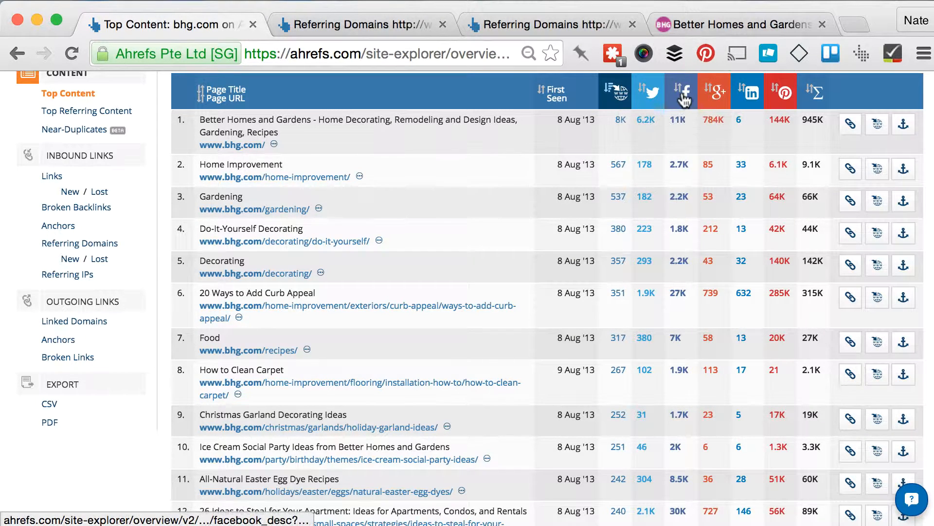
pyautogui.moveTo(780, 94)
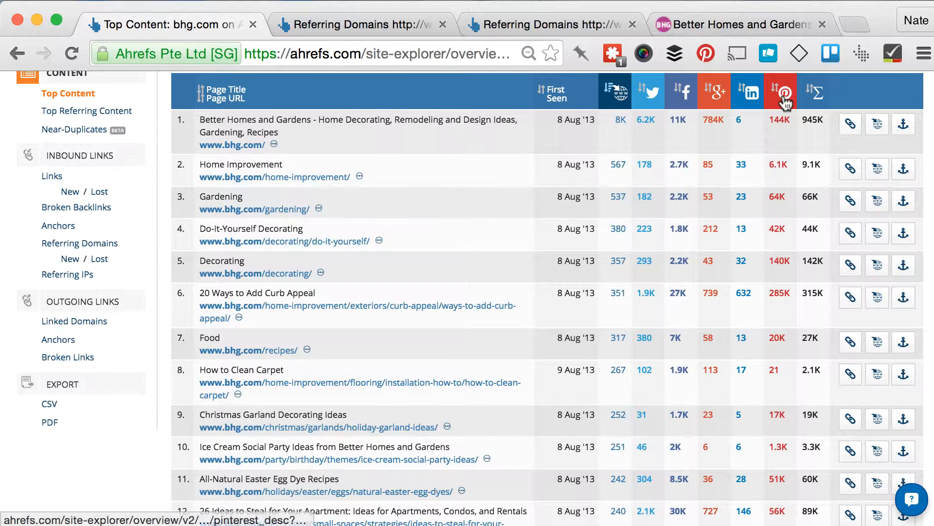
pyautogui.moveTo(375, 374)
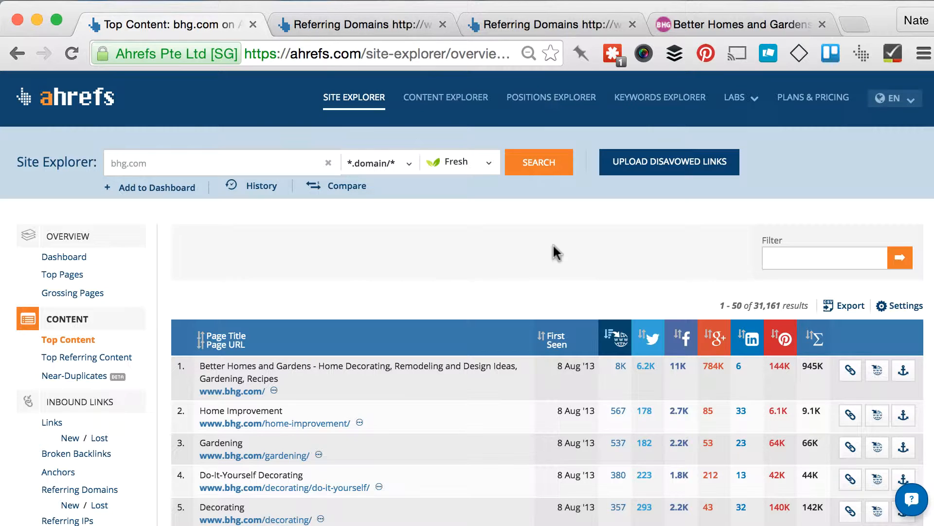
pyautogui.moveTo(635, 251)
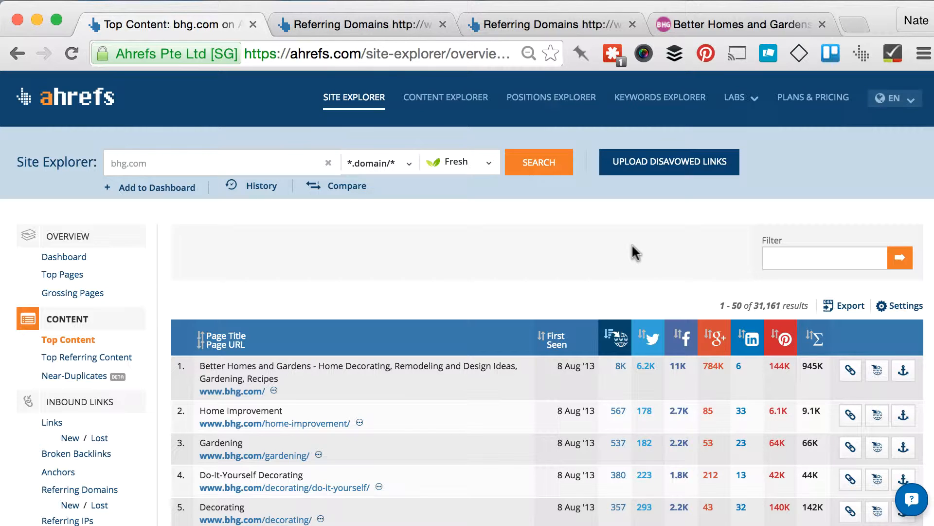